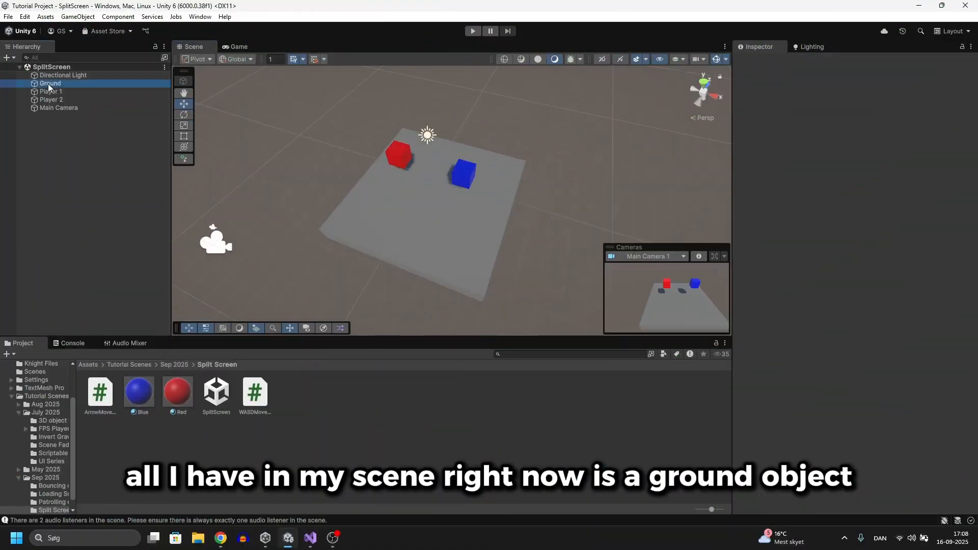
- Make the Main Camera a child of Player 1 after checking the ground and Player 1 objects
left_click(51, 90)
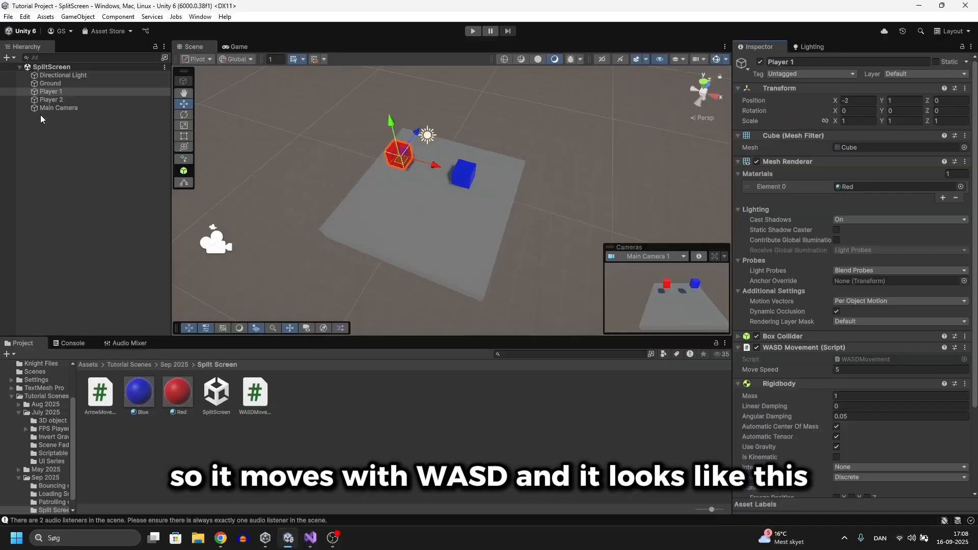
left_click(51, 100)
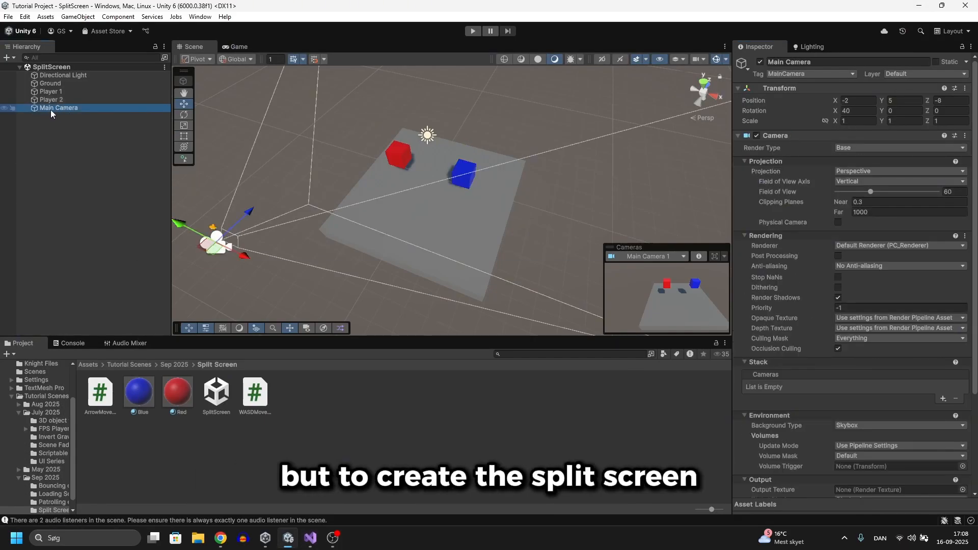
left_click_drag(59, 107, 51, 91)
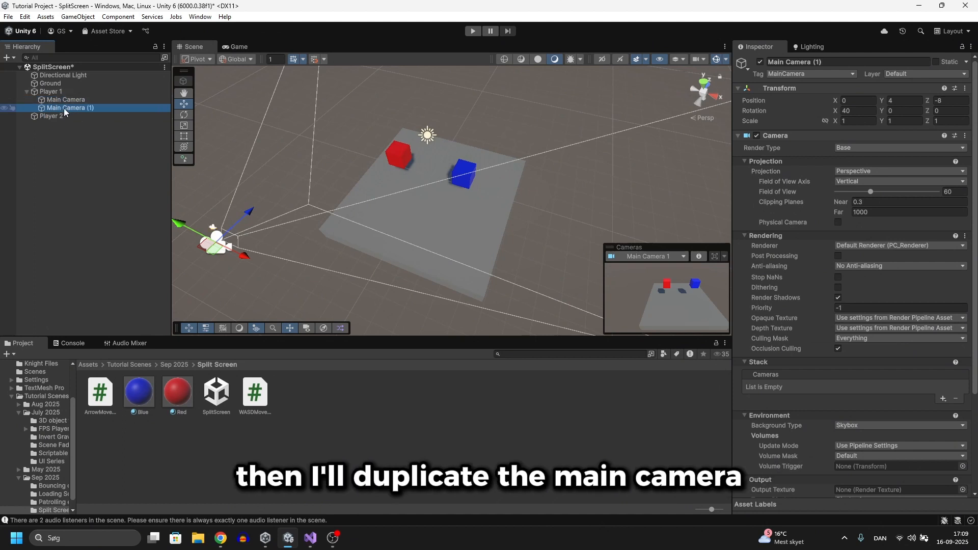
- Move the camera copy under Player 2 and name the two cameras Main Camera 2 and Main Camera 1
left_click_drag(71, 107, 48, 107)
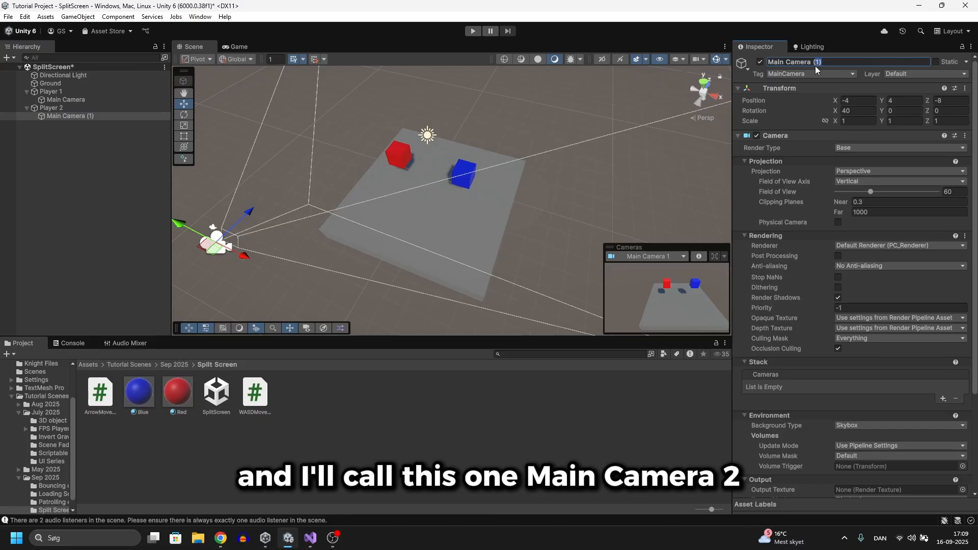
left_click(49, 90)
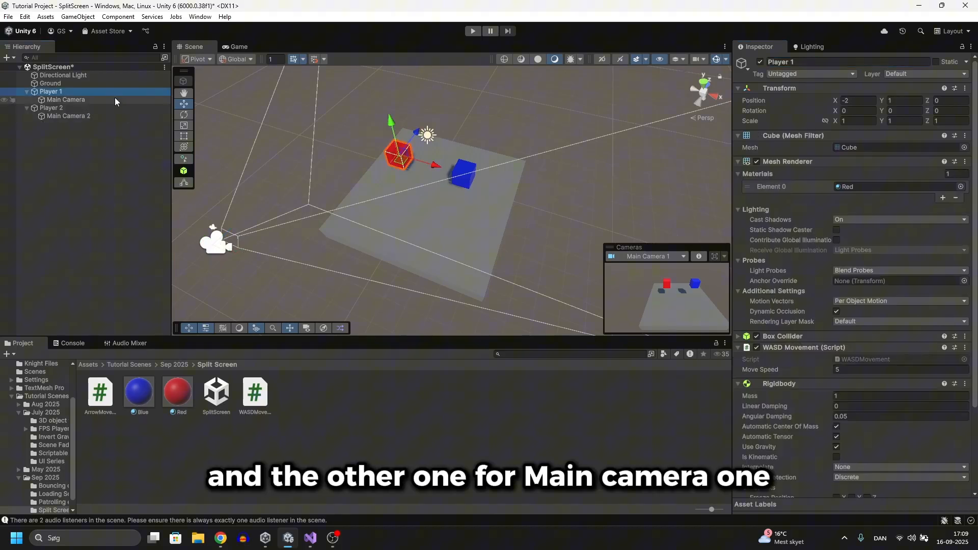
left_click(65, 100)
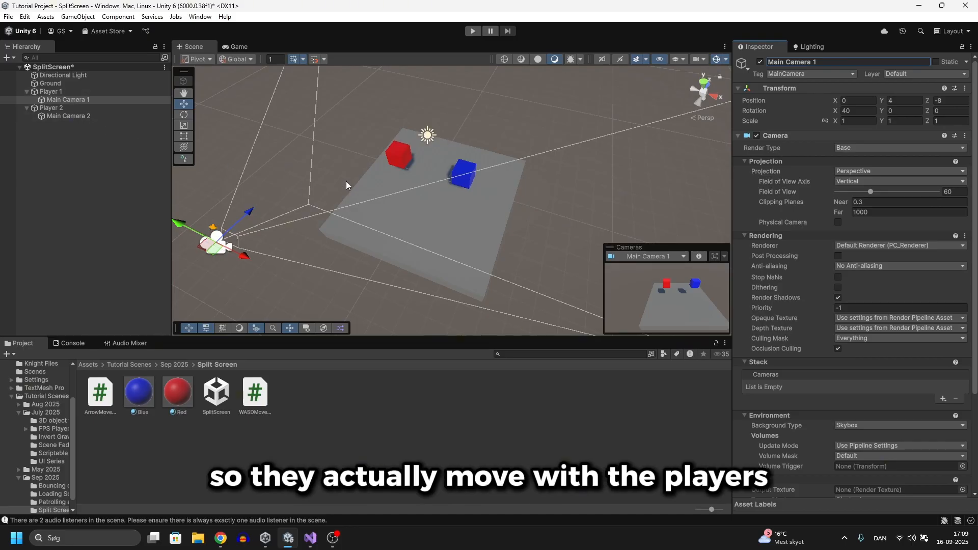
- Give Main Camera 1 a Viewport Rect width of 0.5 in its Output settings, then select Main Camera 2
left_click(69, 99)
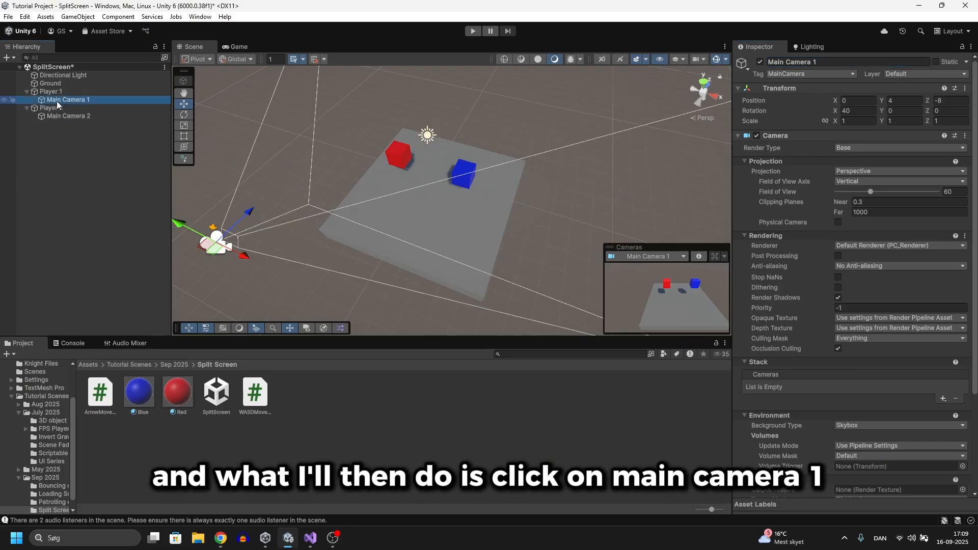
scroll("down", 3)
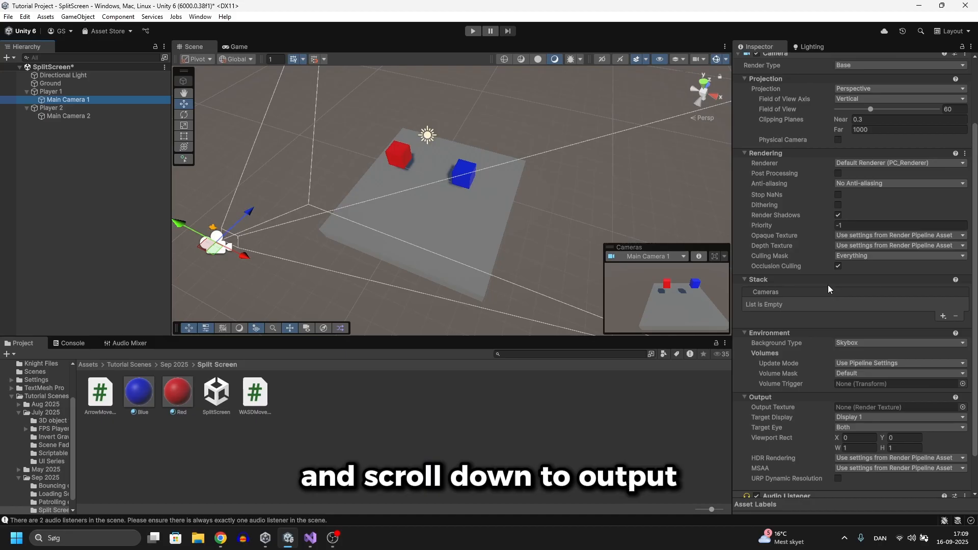
scroll("down", 3)
type("0.5")
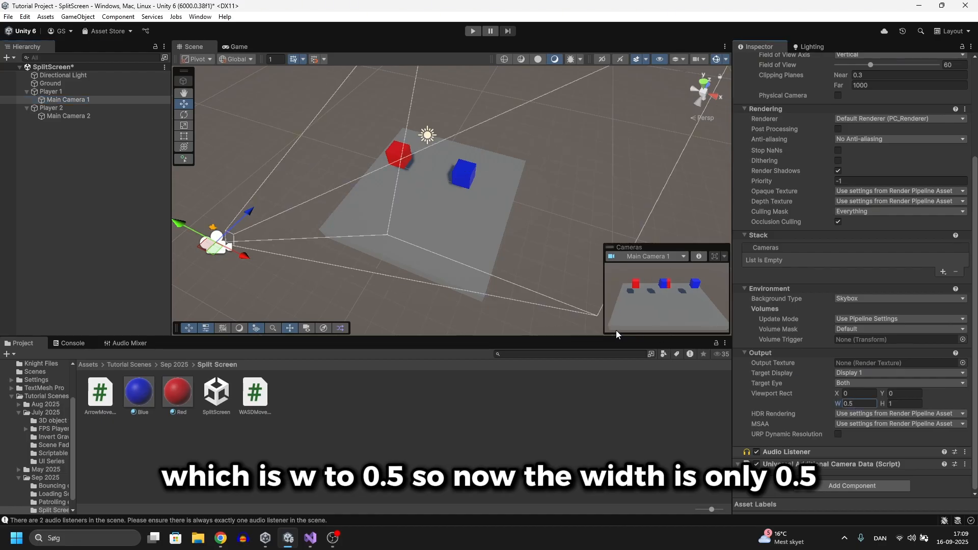
left_click(68, 116)
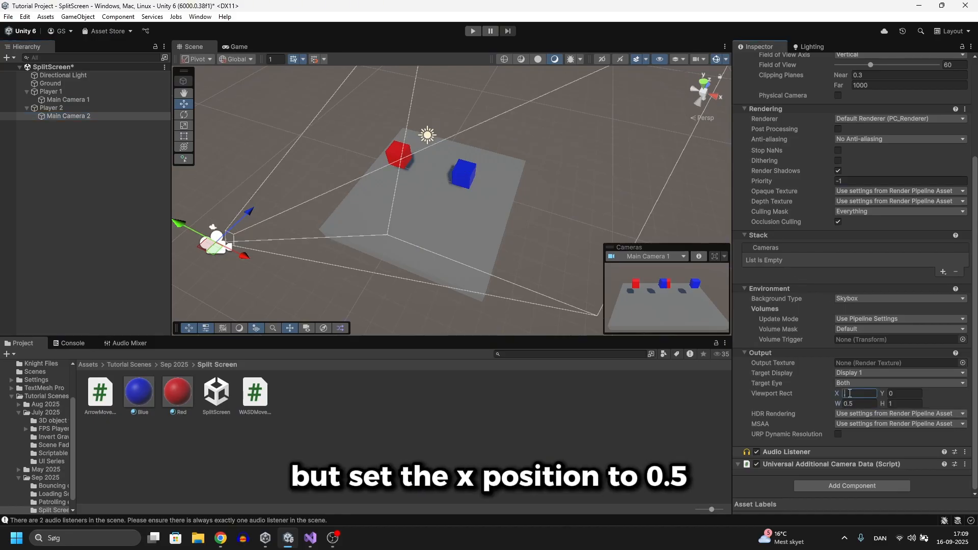
- Set Main Camera 2's Transform Position X to 0 and run the game to show the side-by-side split screen
left_click(238, 46)
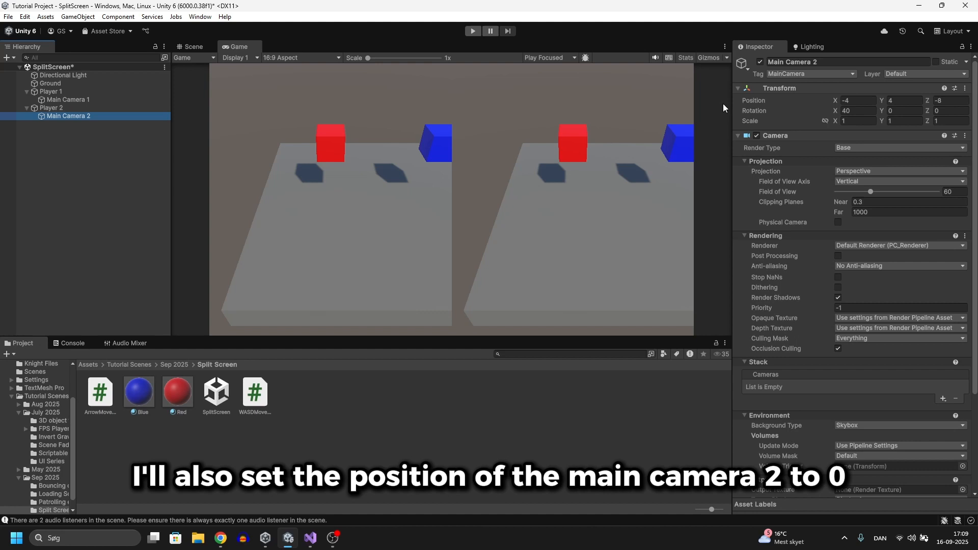
left_click(858, 101)
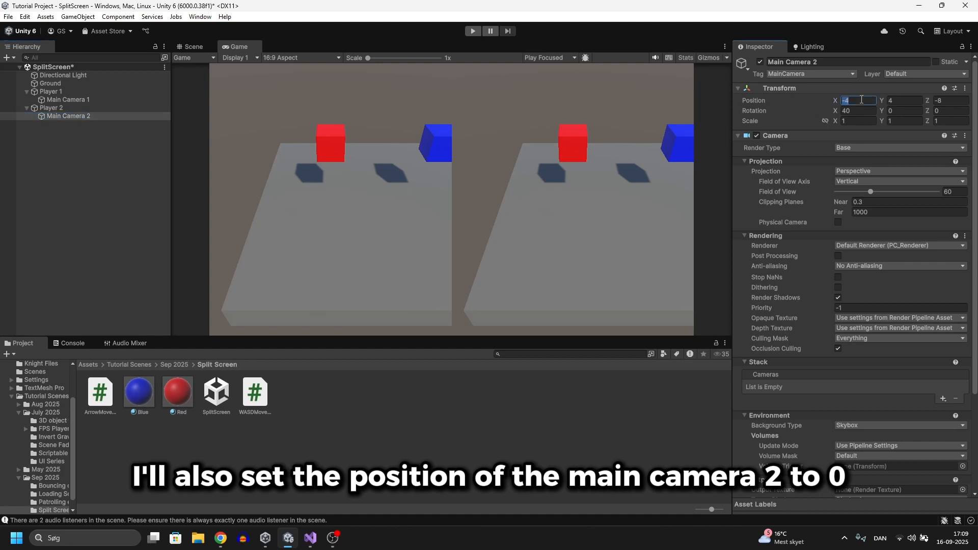
type("0")
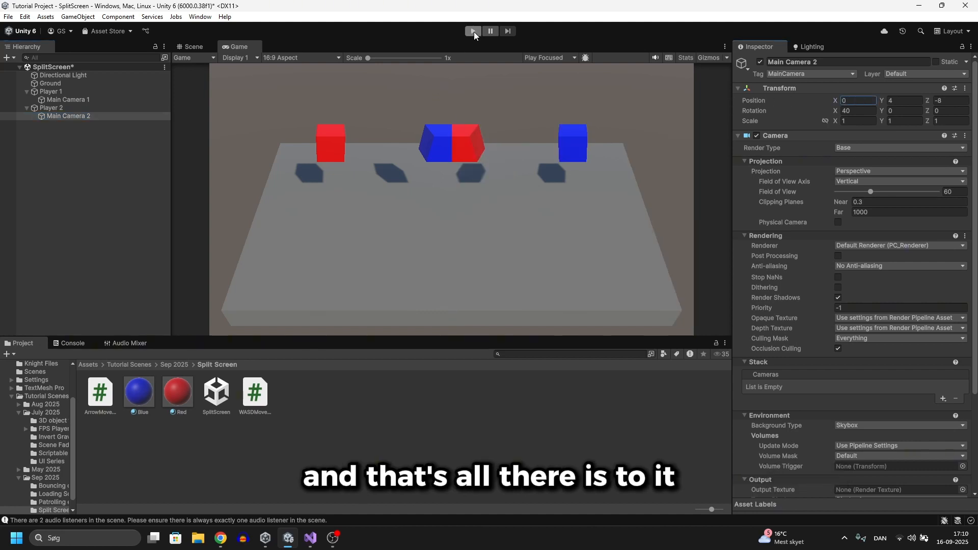
left_click(471, 32)
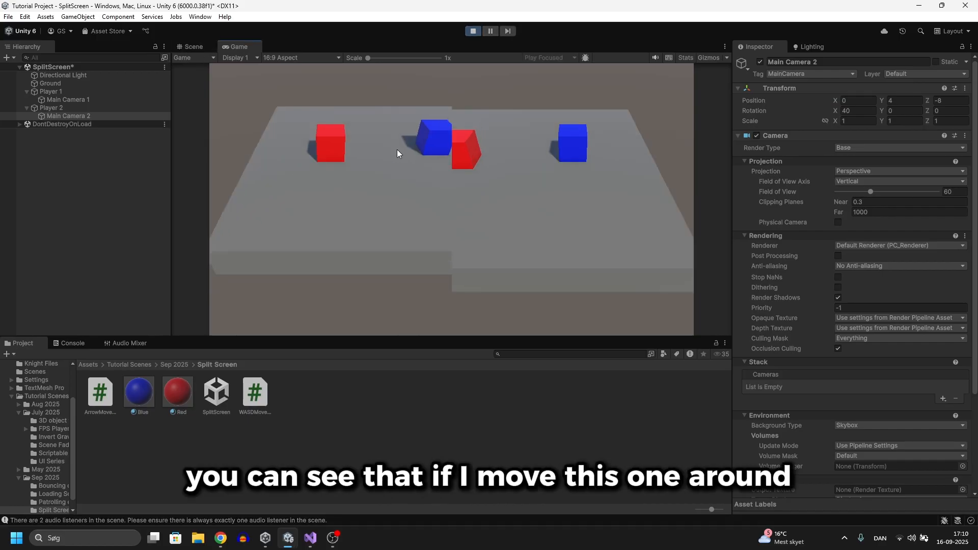